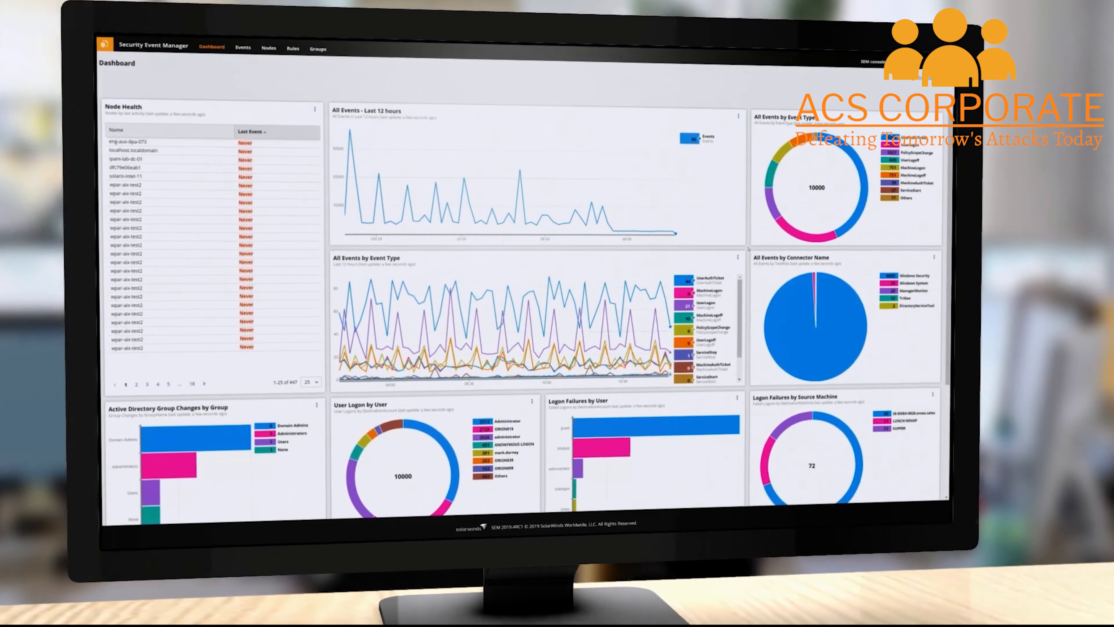
- Switch from the dashboard to the Events - All Events console in Live Mode
click(242, 47)
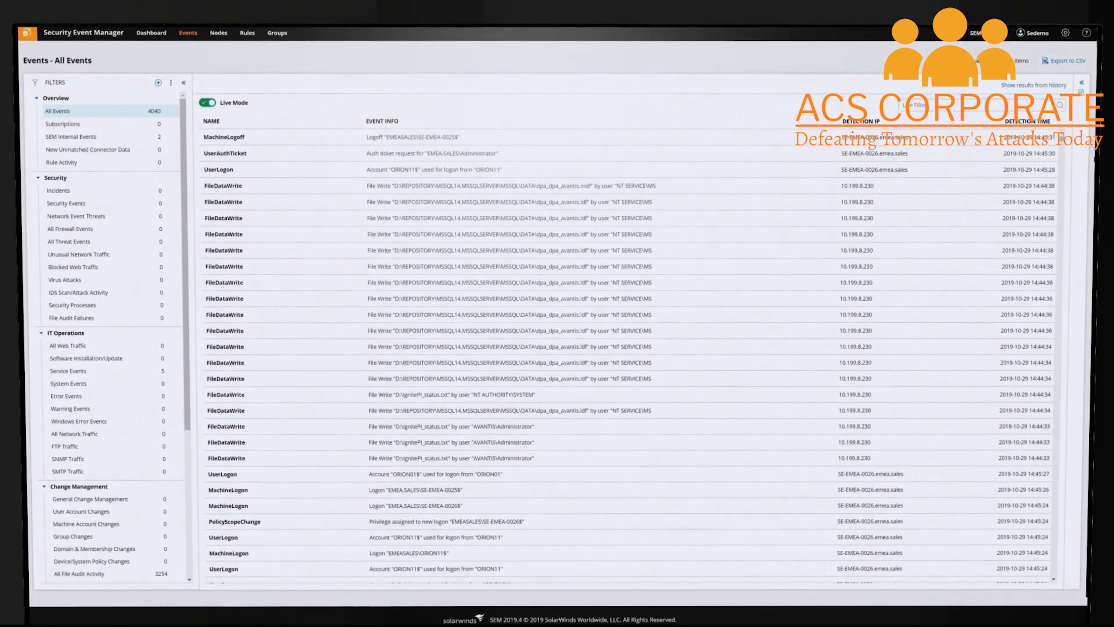
- Return to the dashboard and scroll to the Logon Failures by Source Machine widget
click(152, 33)
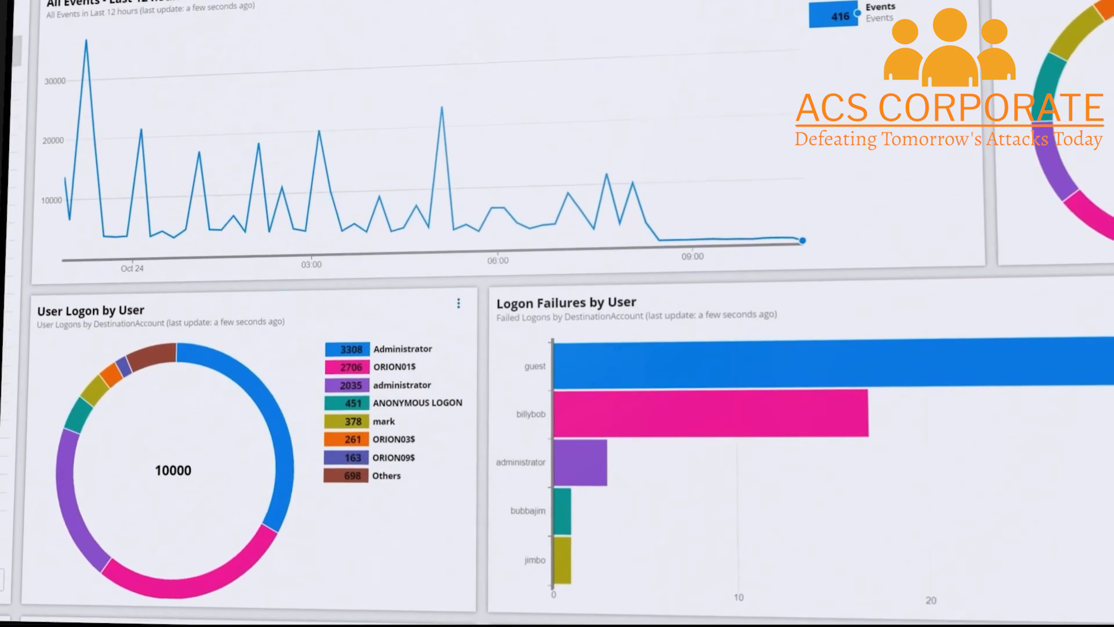
scroll(down, 3)
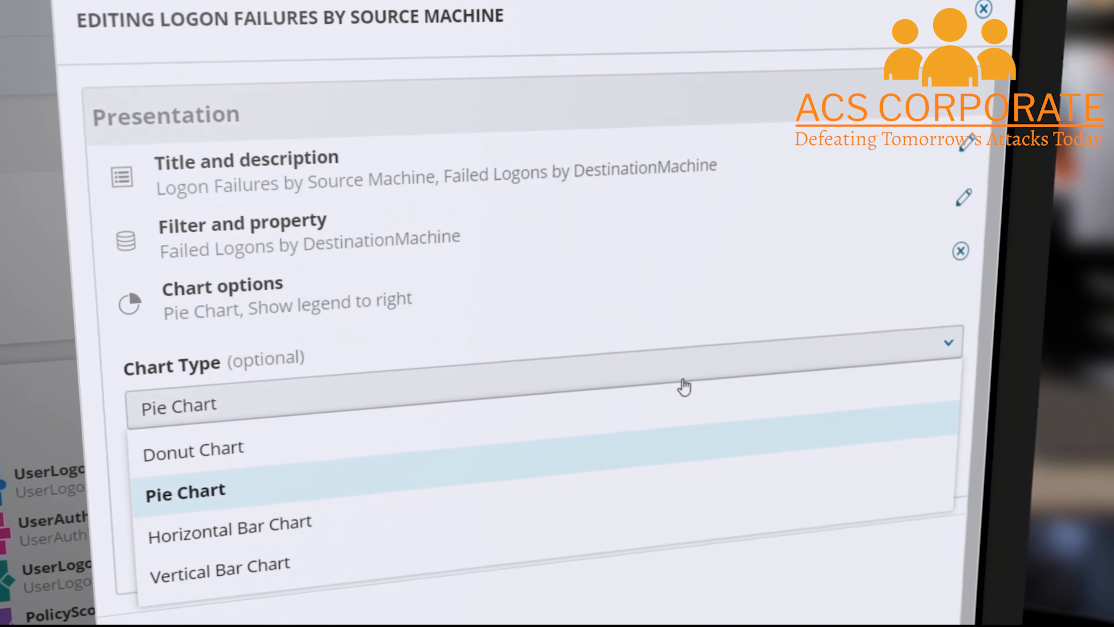
- Select the UserAuthTicket row to show the sales Administrator event's fields in the Detail pane
click(192, 447)
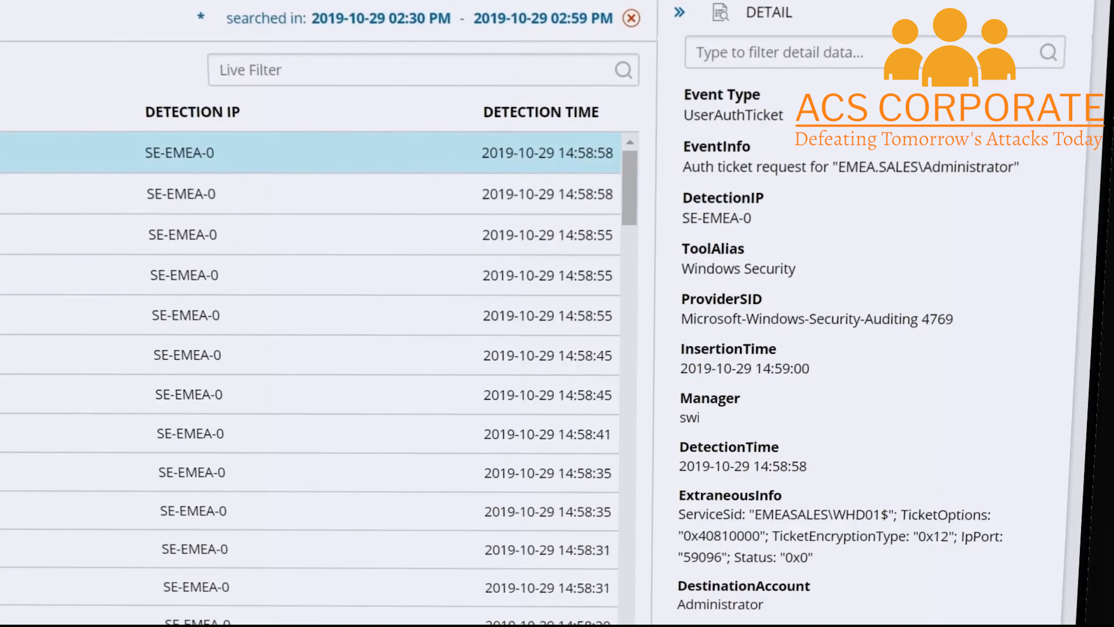
- Show the ConfigurationTrafficAudit DHCP renew event's details from the Events console
click(263, 5)
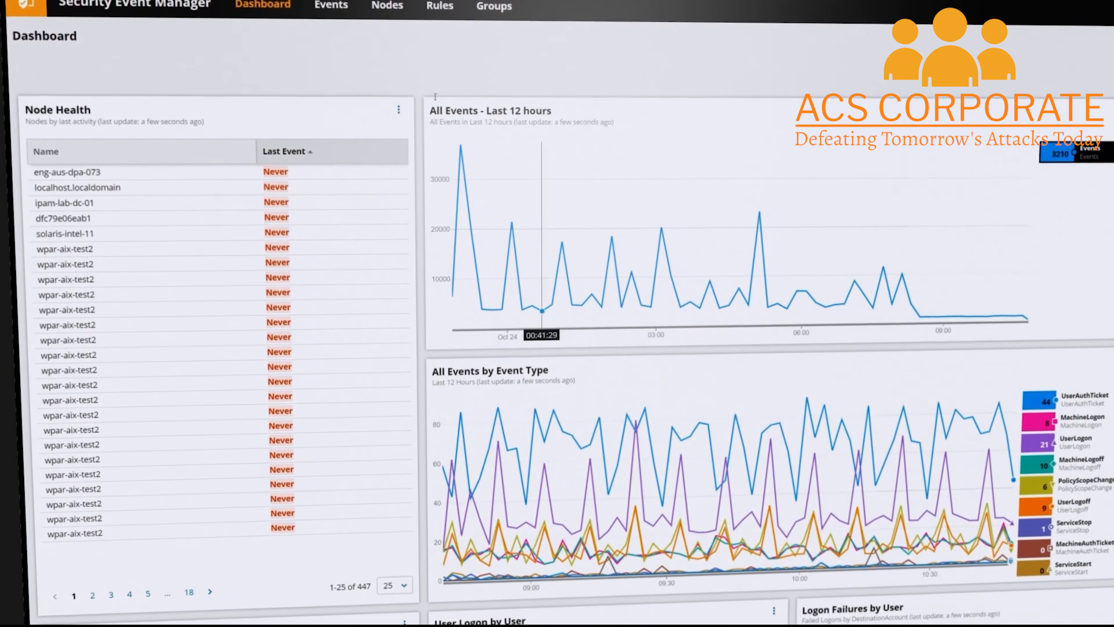
click(330, 5)
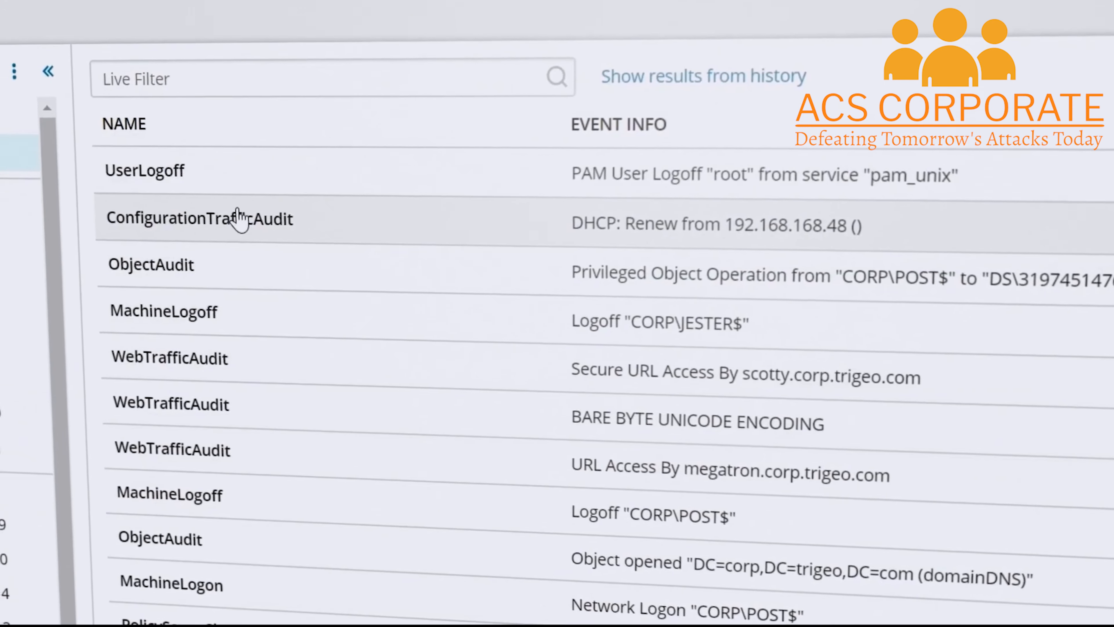
click(200, 219)
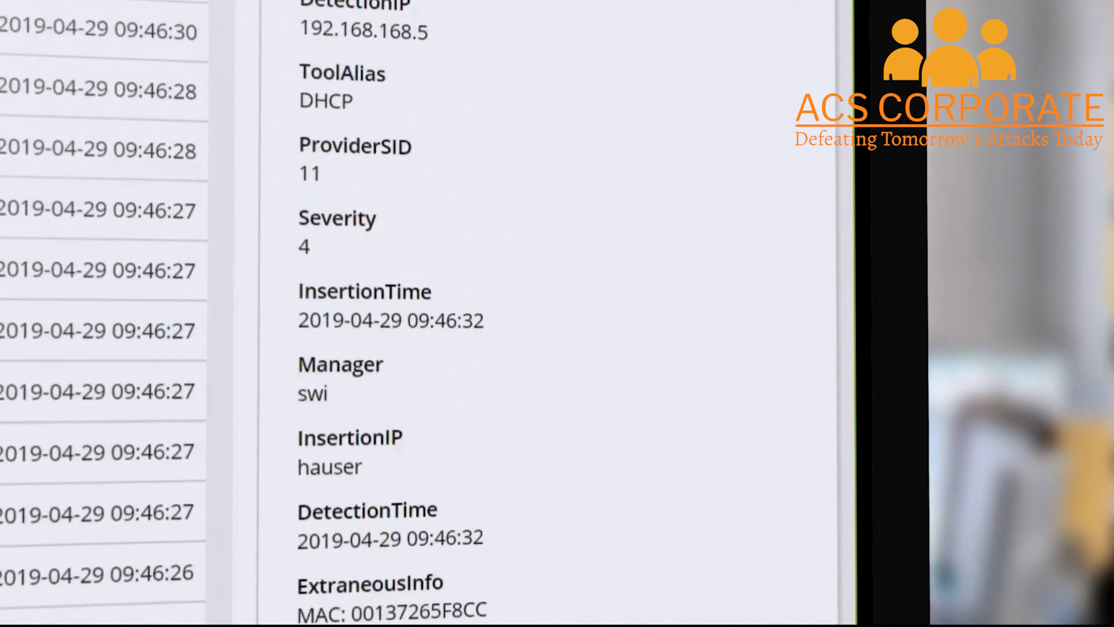
scroll(down, 3)
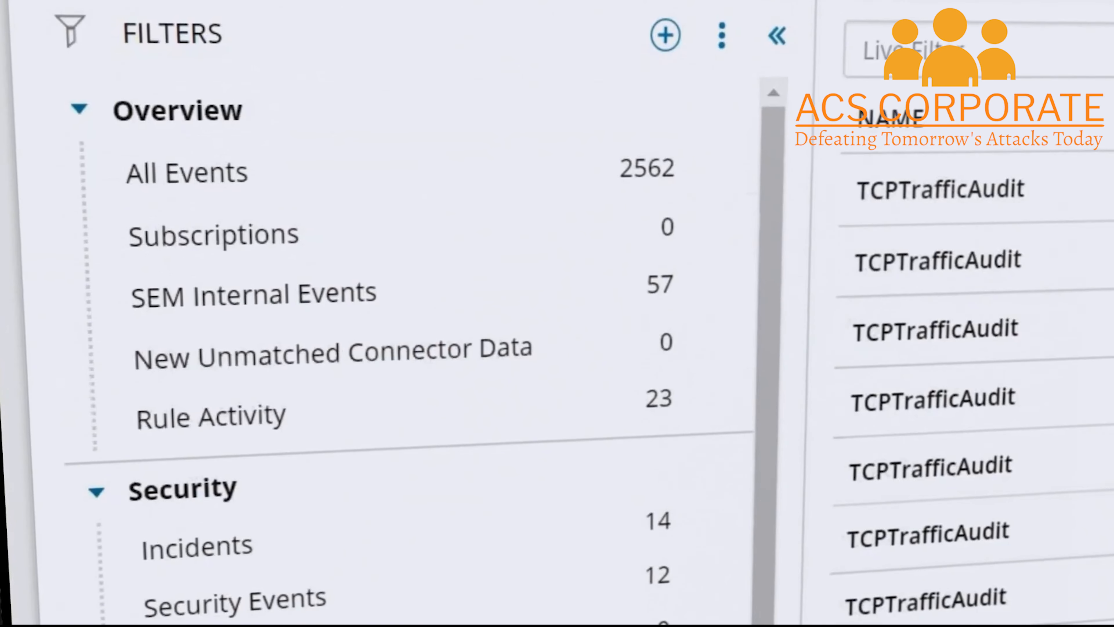
- Add a new filter from the Filters list, leading to a rule on SystemStatus unauthorized USB devices
scroll(down, 3)
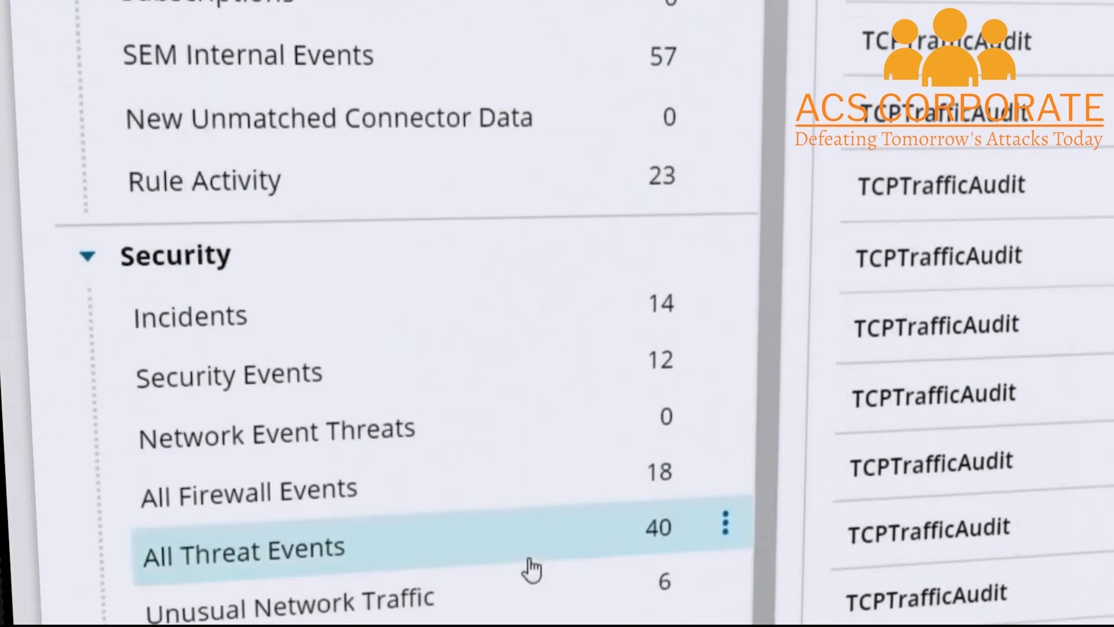
scroll(down, 3)
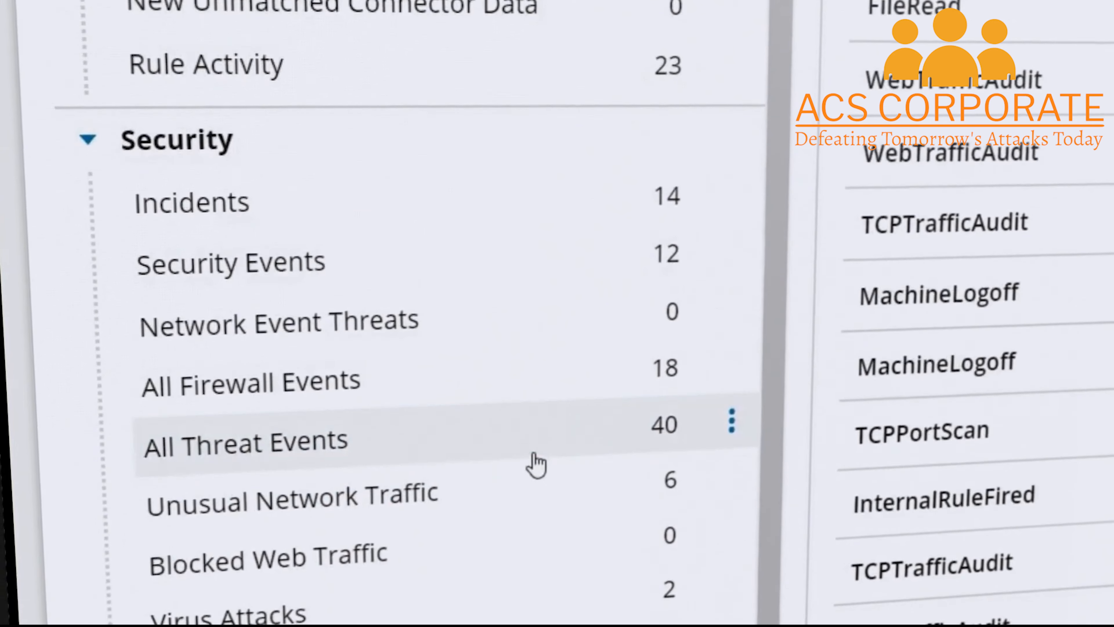
scroll(down, 3)
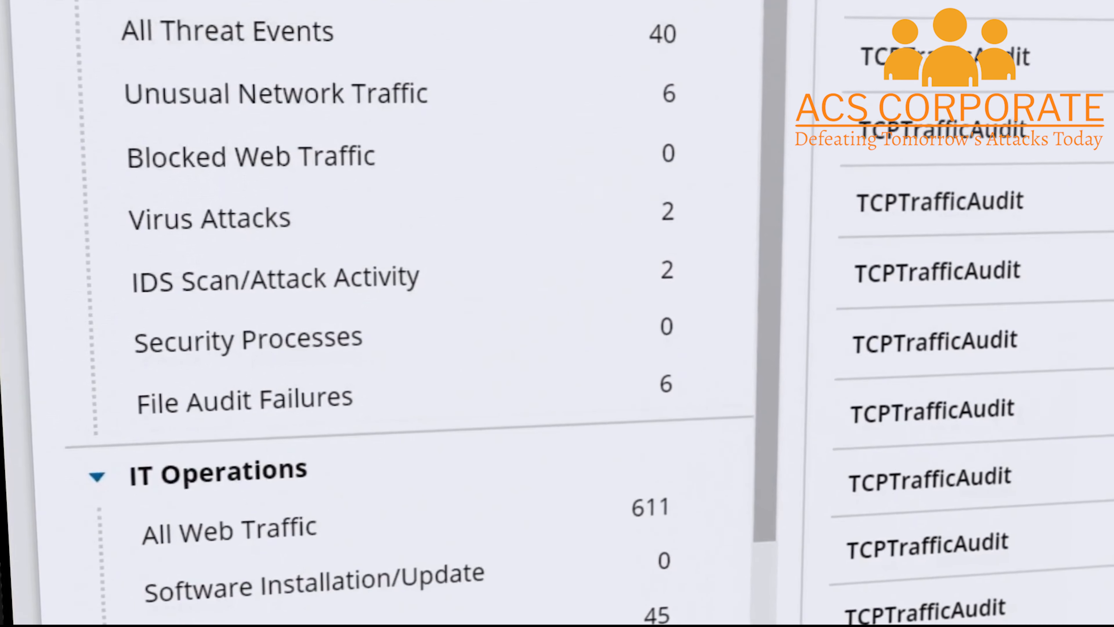
scroll(down, 3)
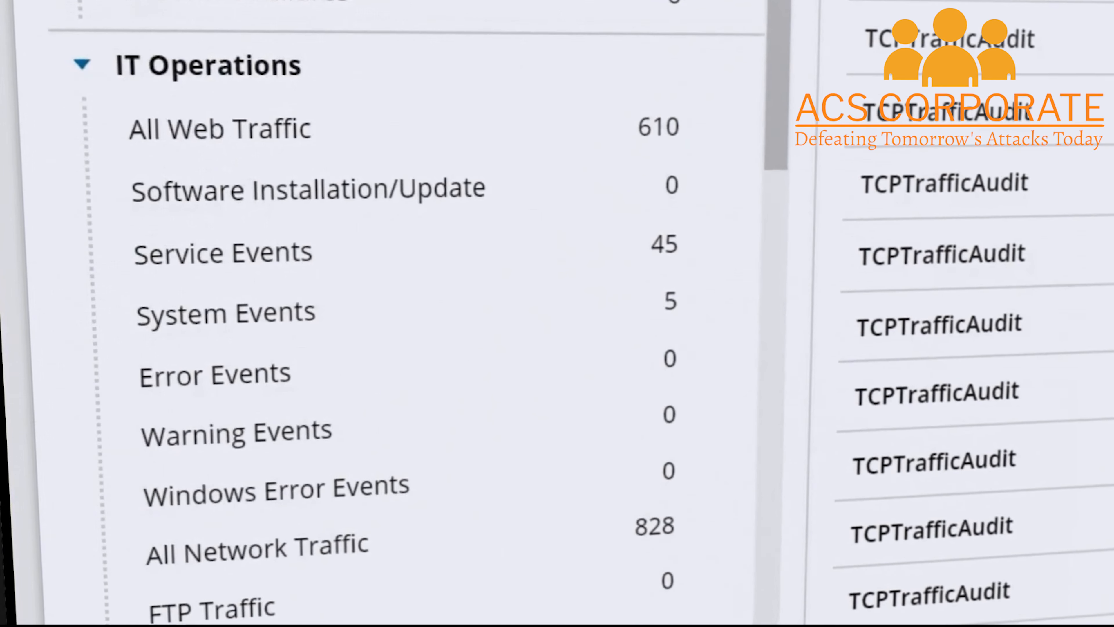
scroll(down, 3)
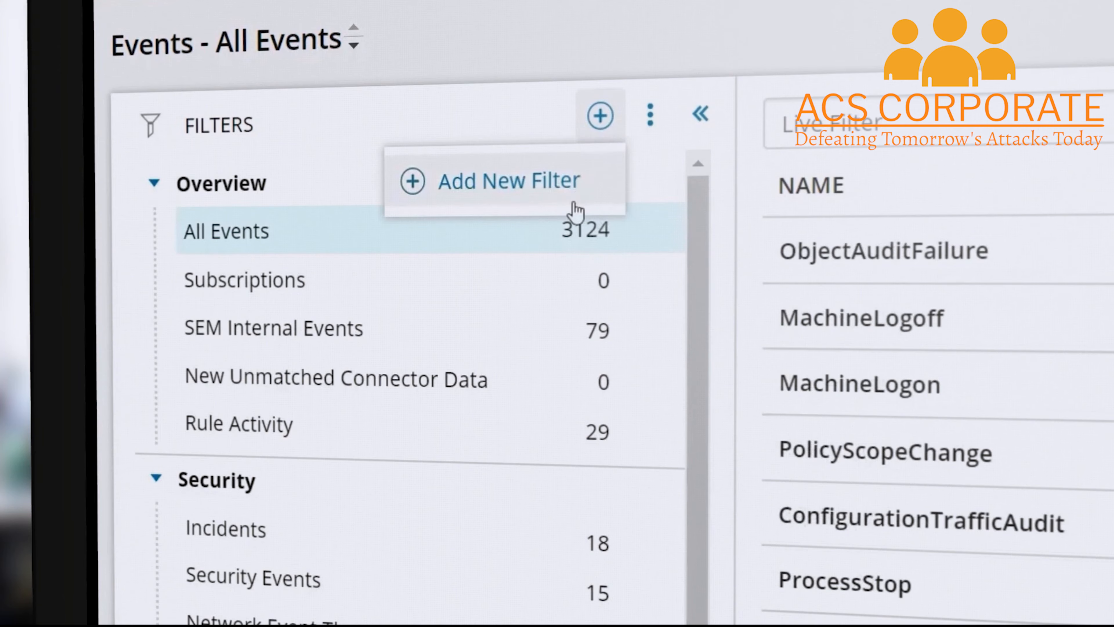
click(508, 180)
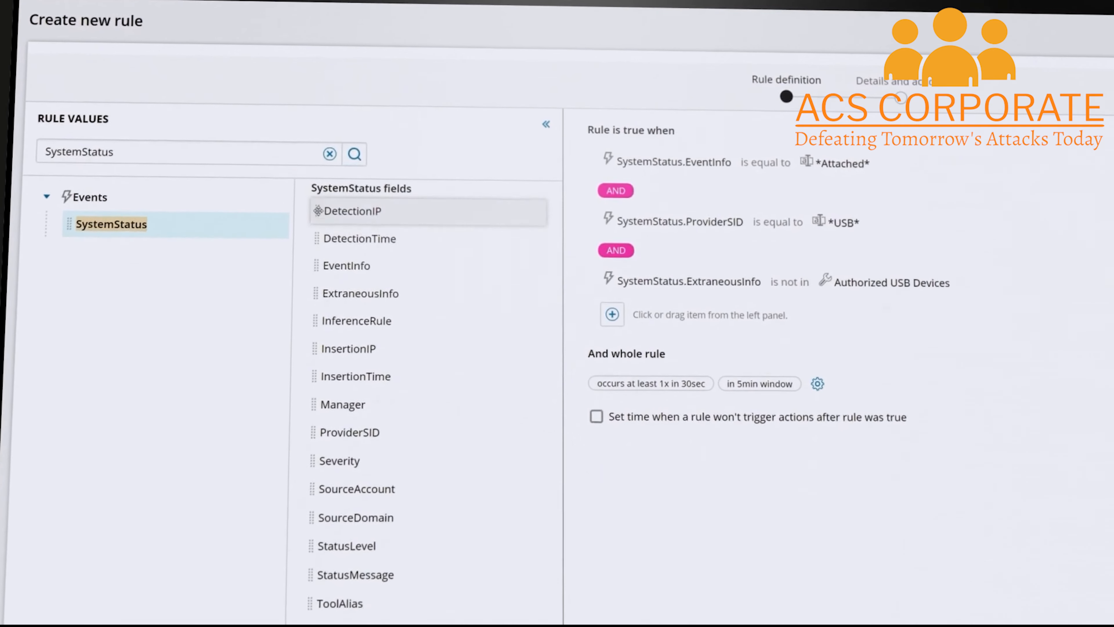
- Leave the rule builder for the live Events console with an empty Live Filter box
click(817, 383)
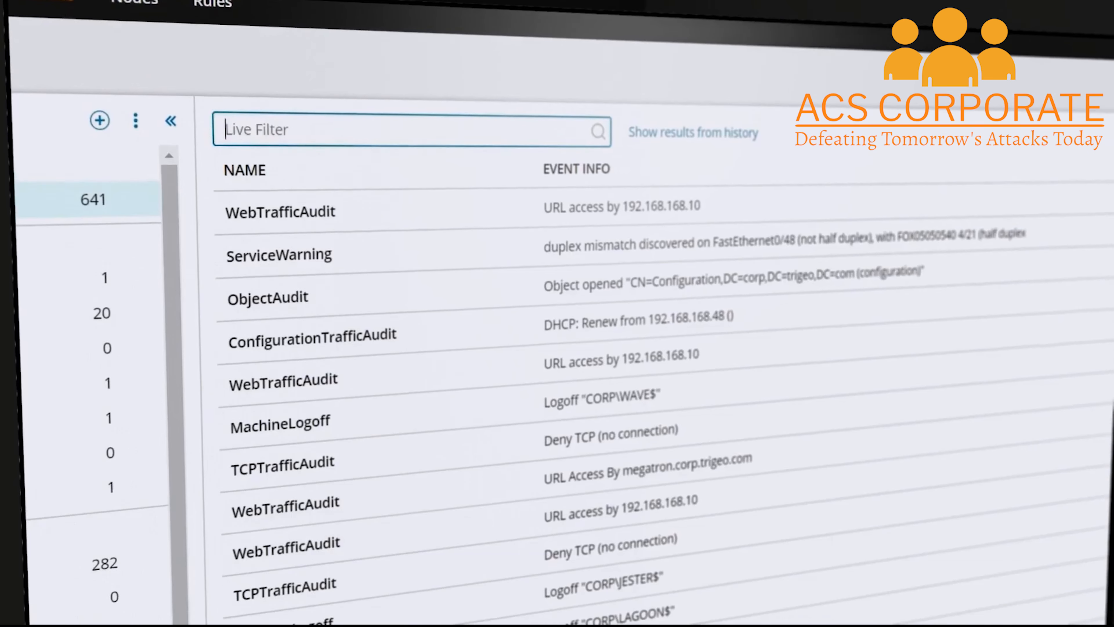
- Search history for 'admin' events and export the results to a CSV opened in Excel
text(admin)
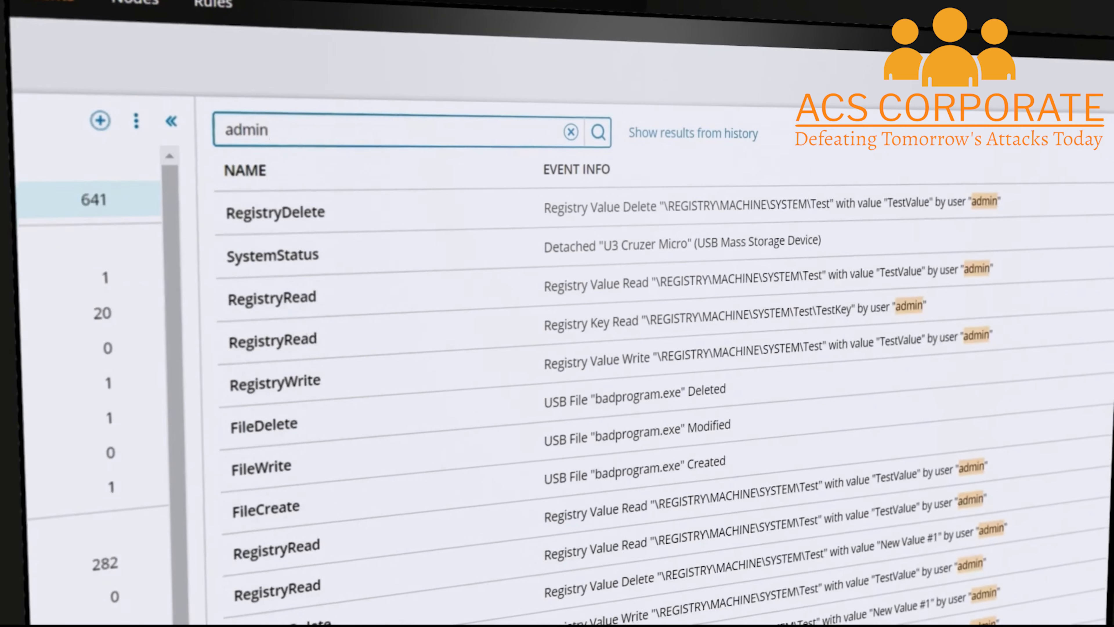
click(693, 133)
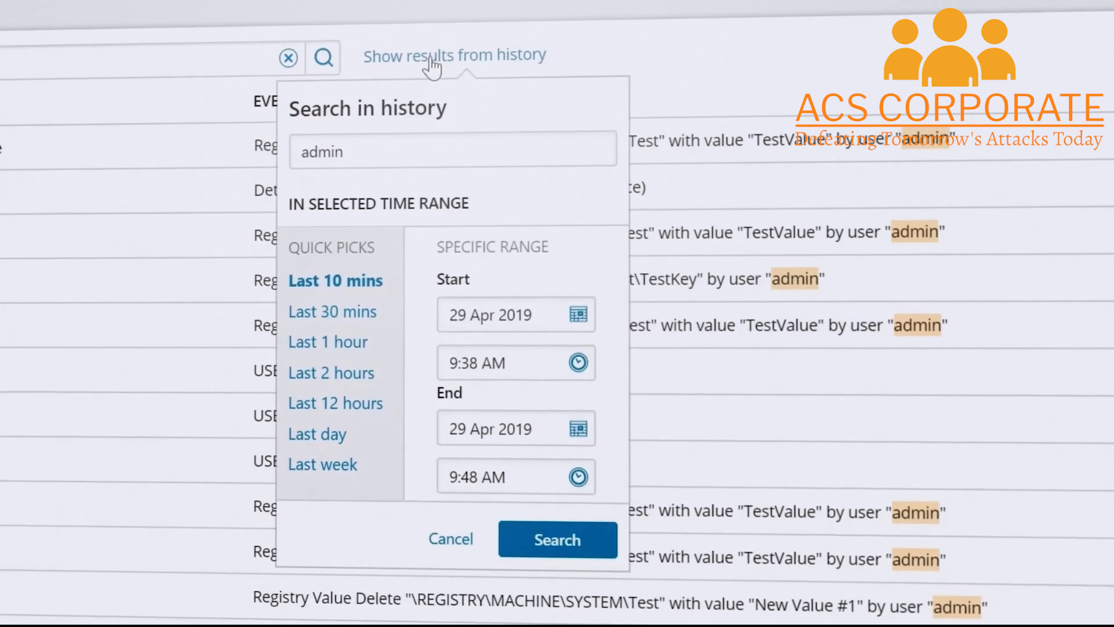
click(557, 539)
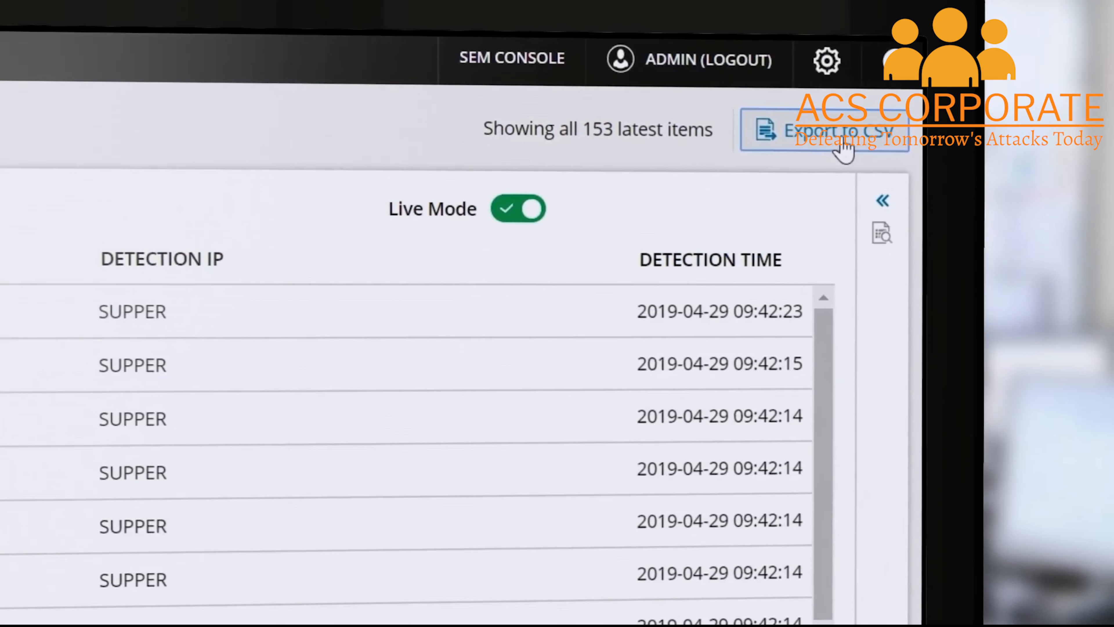
click(823, 131)
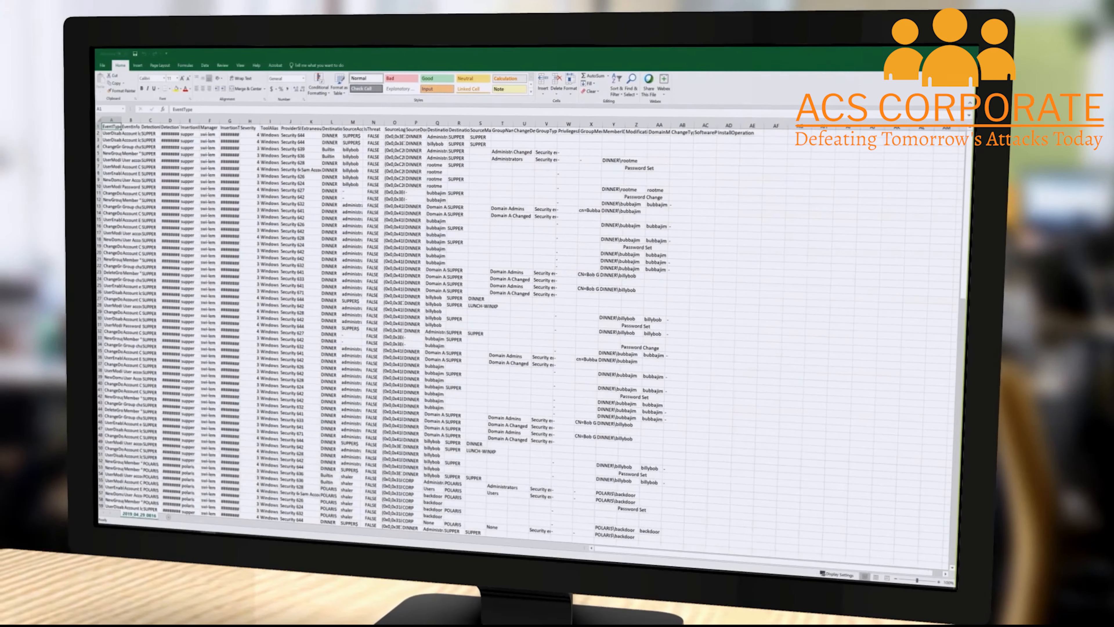